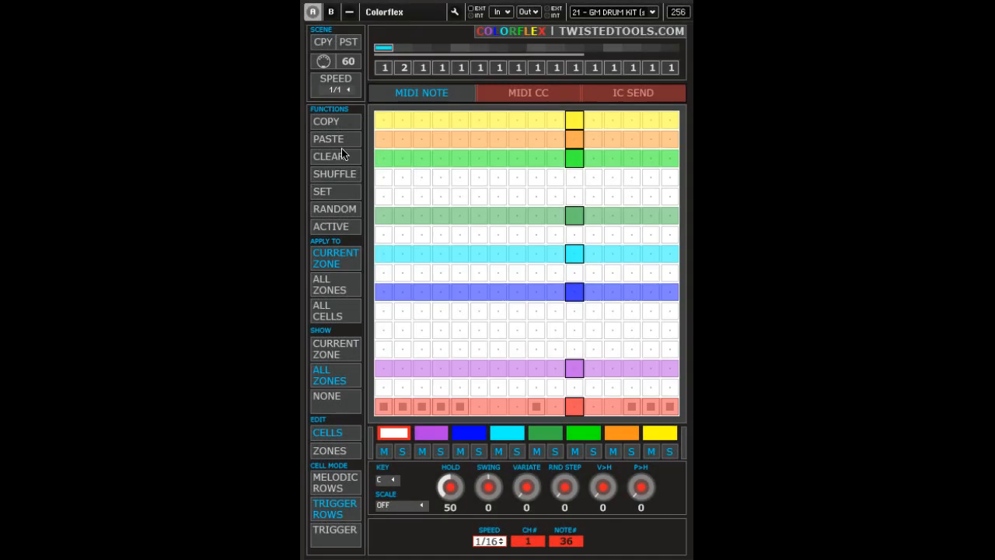
mouse_move(346, 210)
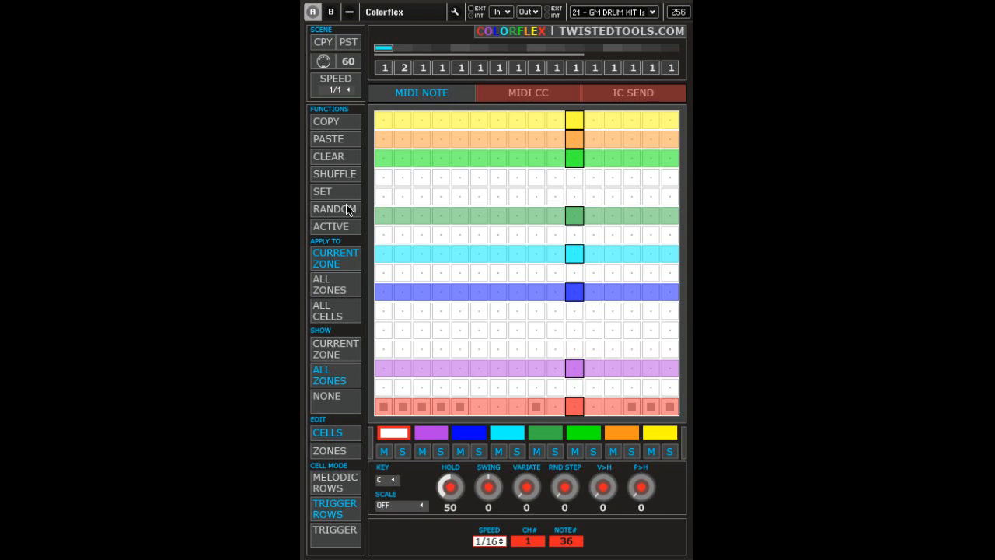
mouse_move(339, 304)
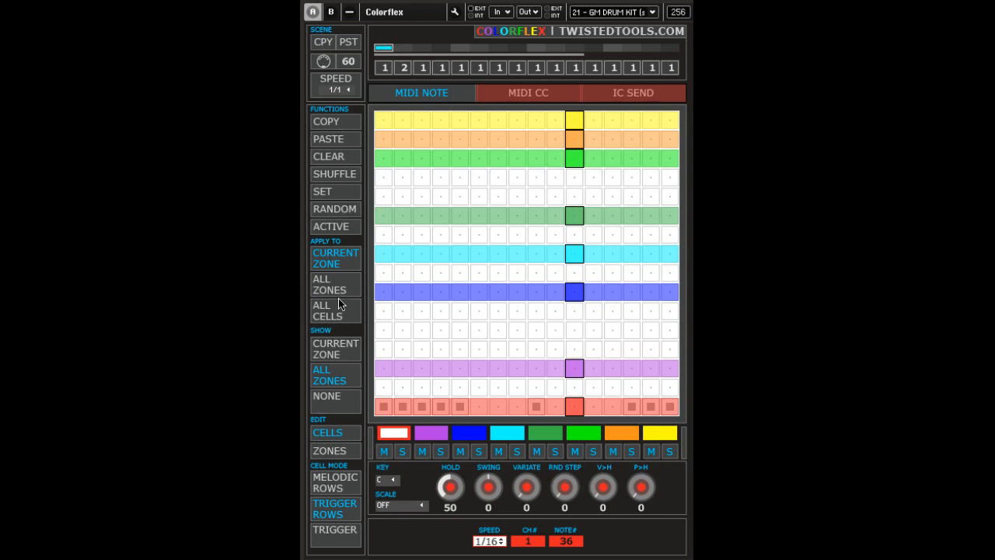
mouse_move(333, 317)
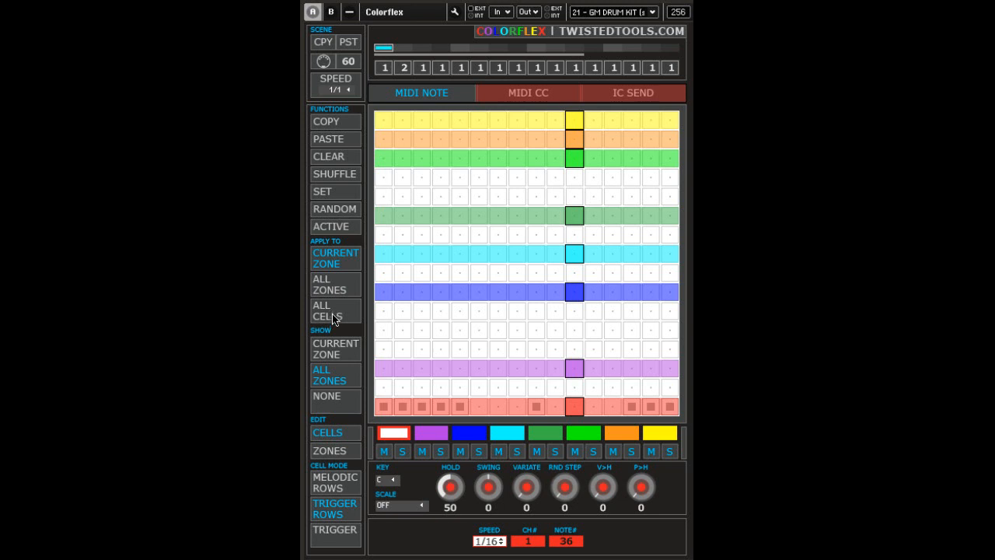
Set Apply To to ALL CELLS, briefly switching to CURRENT ZONE before returning to ALL CELLS.
click(326, 310)
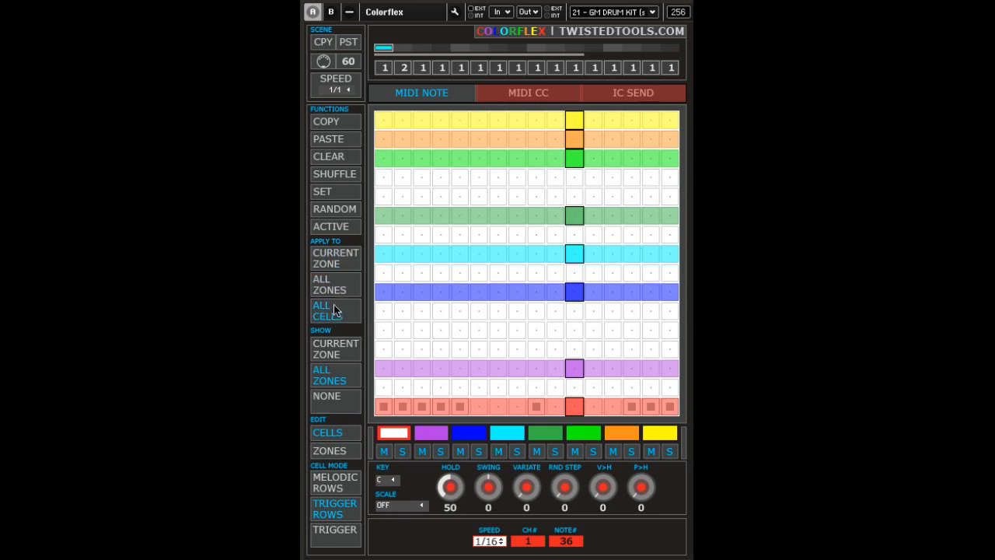
click(335, 257)
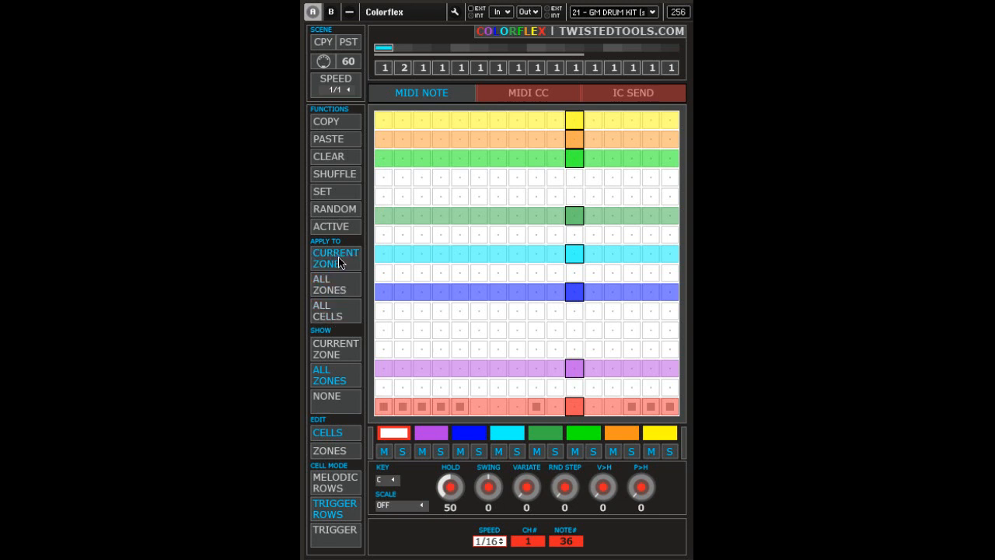
click(328, 310)
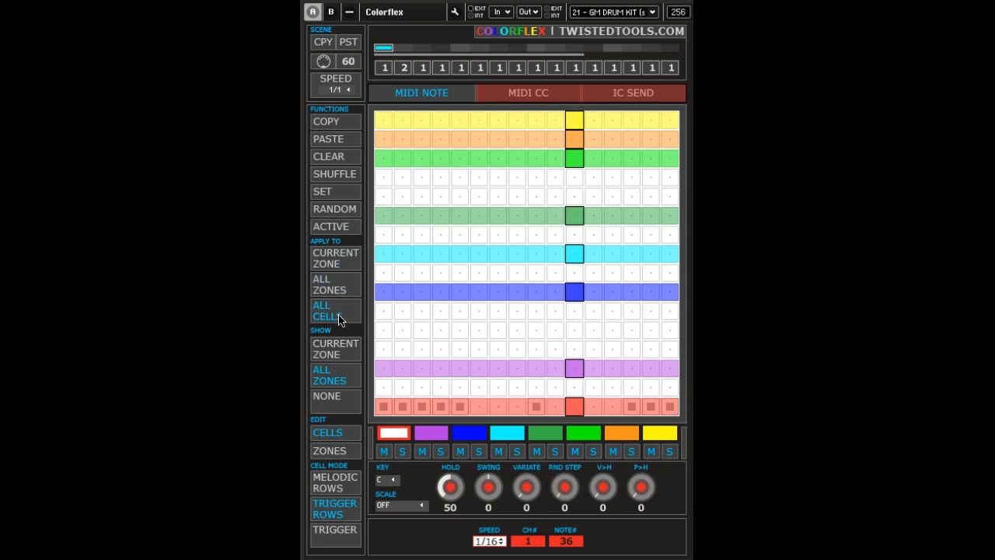
mouse_move(344, 265)
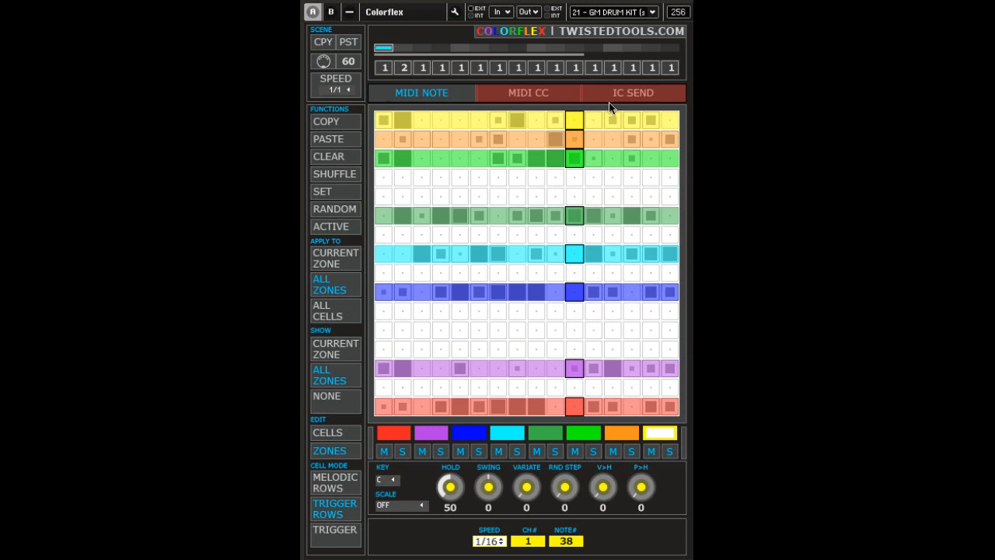
mouse_move(399, 318)
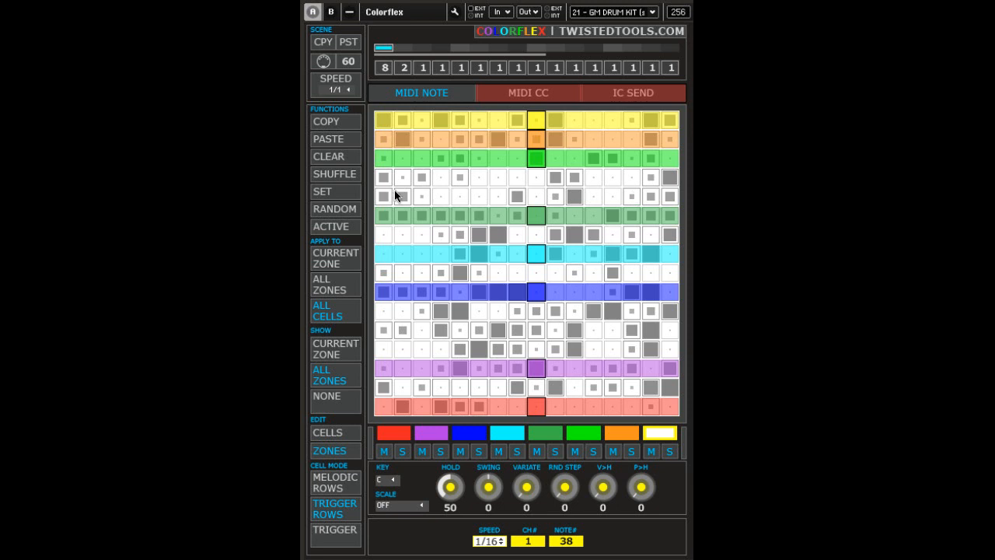
mouse_move(612, 247)
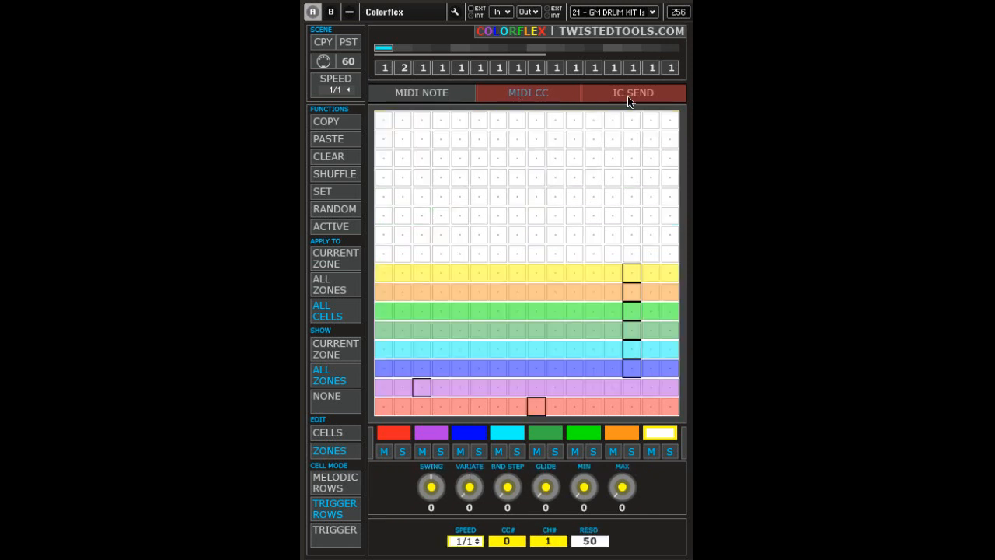
Return to the MIDI note grid and shuffle the steps of all coloured zones twice.
click(422, 92)
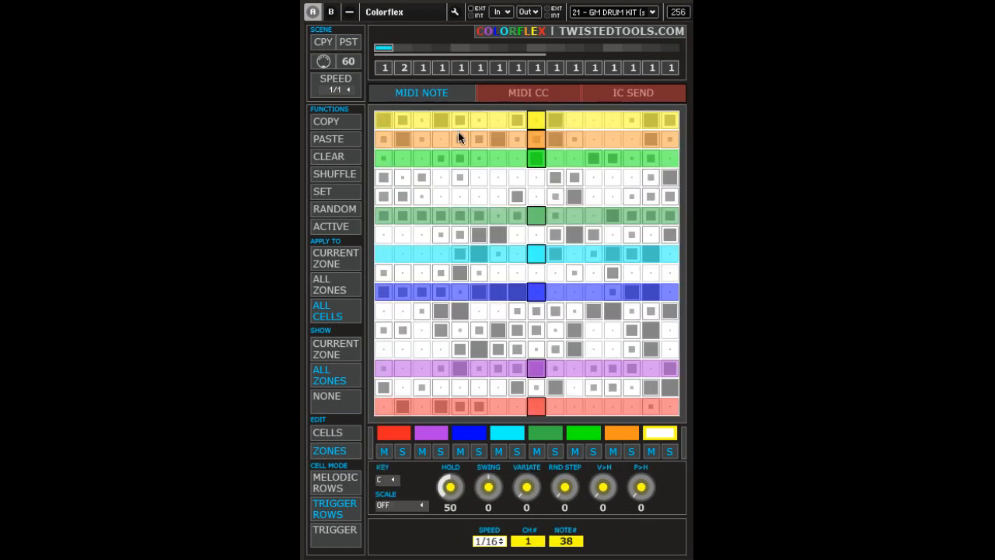
mouse_move(495, 142)
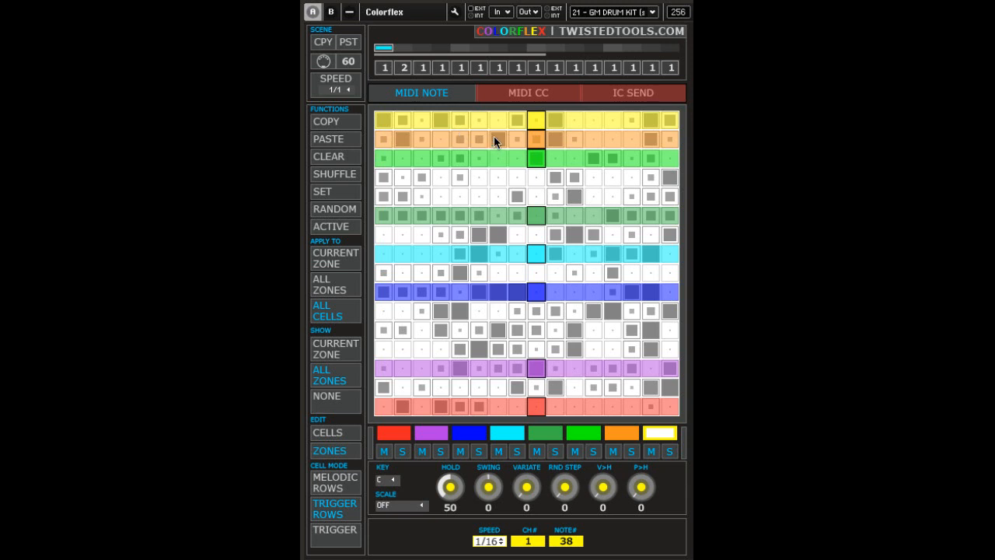
mouse_move(325, 159)
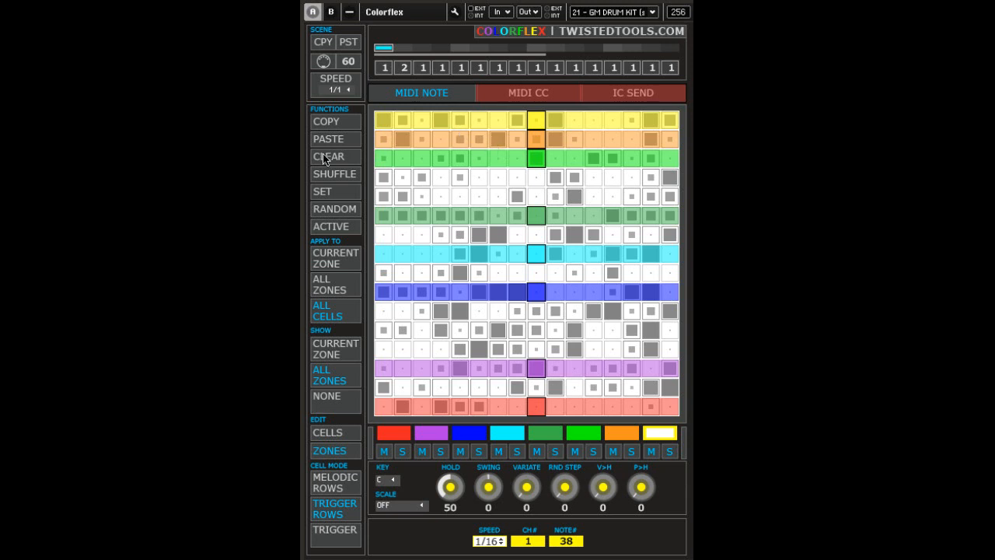
mouse_move(330, 244)
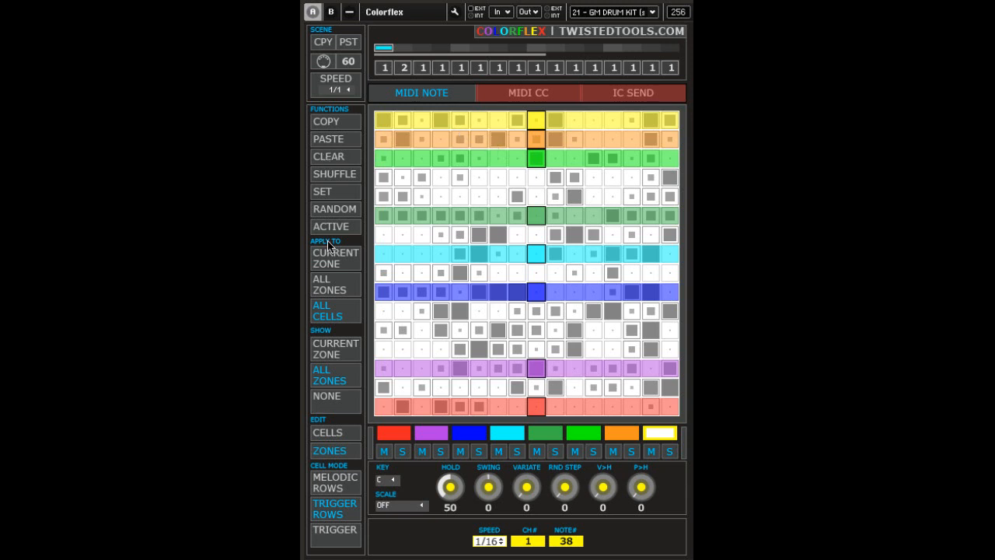
click(335, 257)
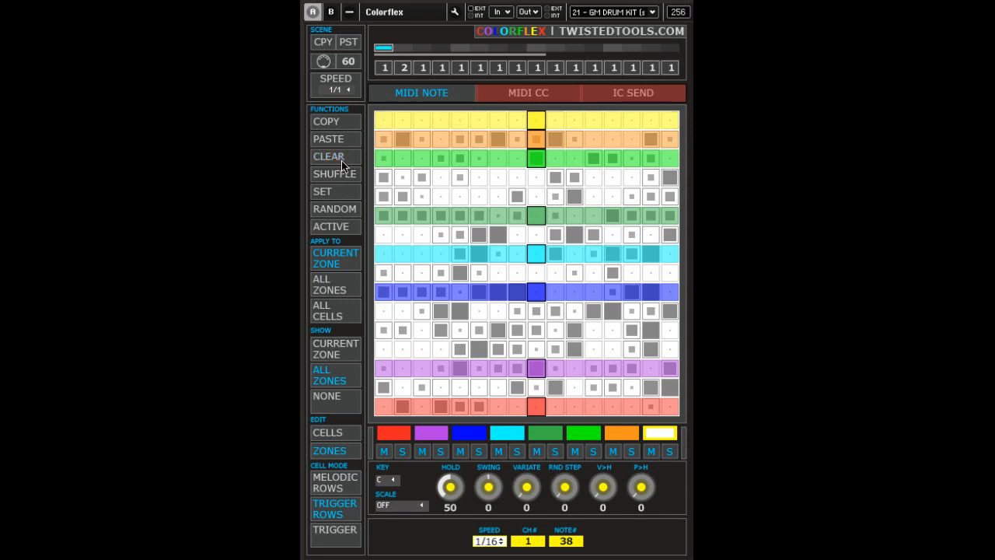
mouse_move(336, 281)
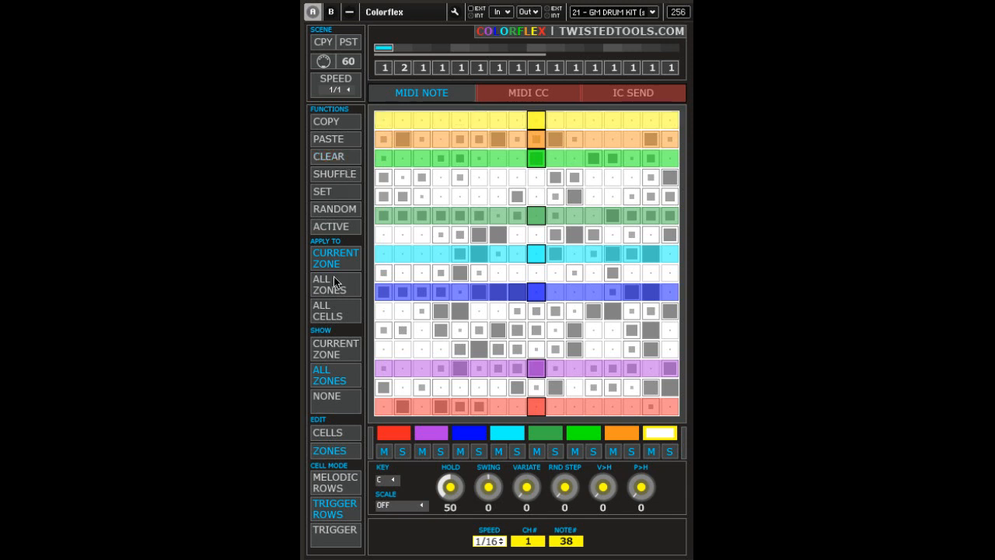
click(328, 284)
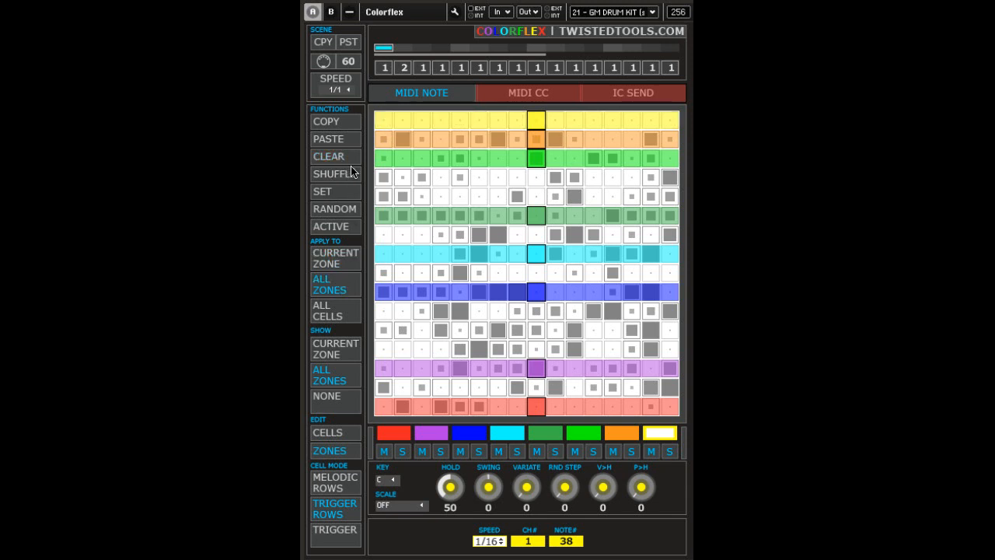
click(335, 174)
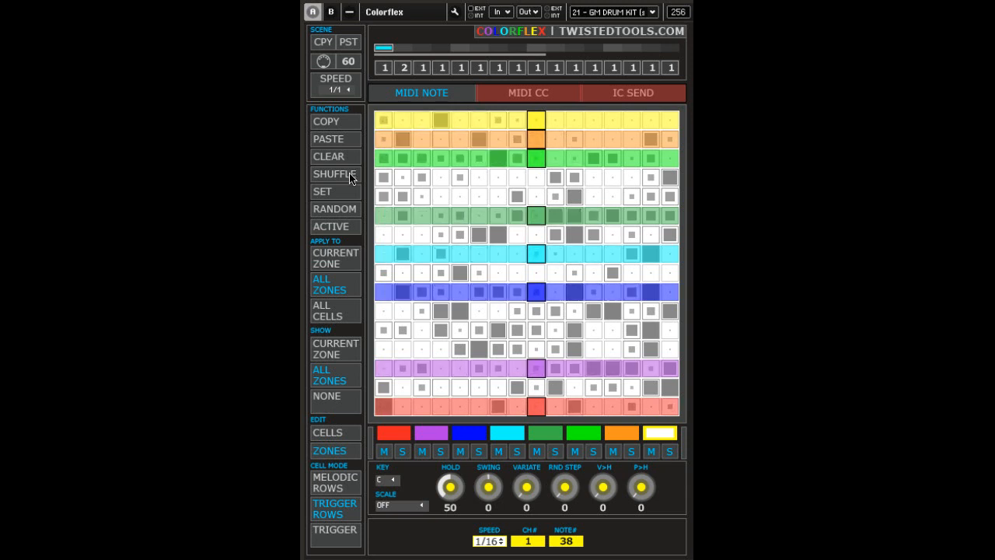
click(334, 173)
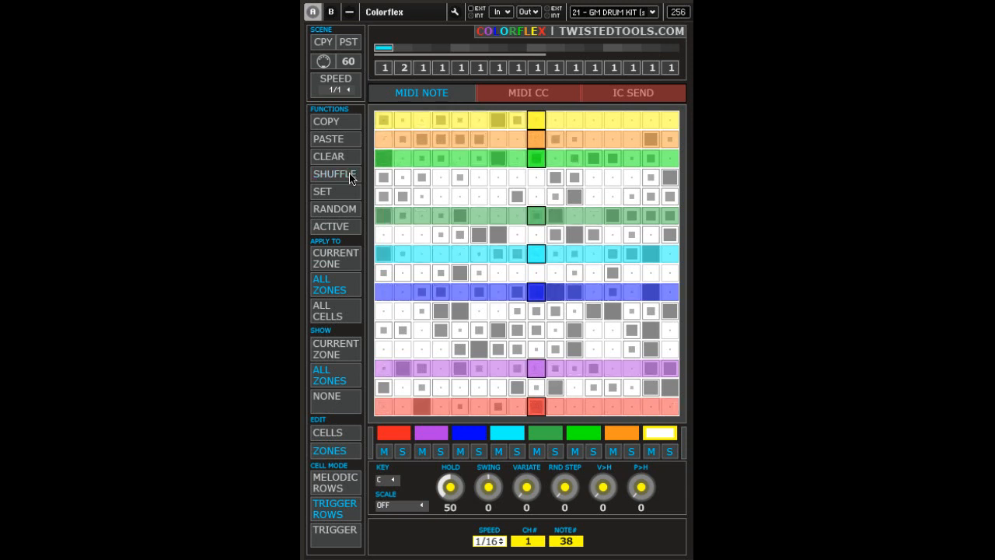
Switch Apply To to CURRENT ZONE and shuffle its steps twice.
click(334, 258)
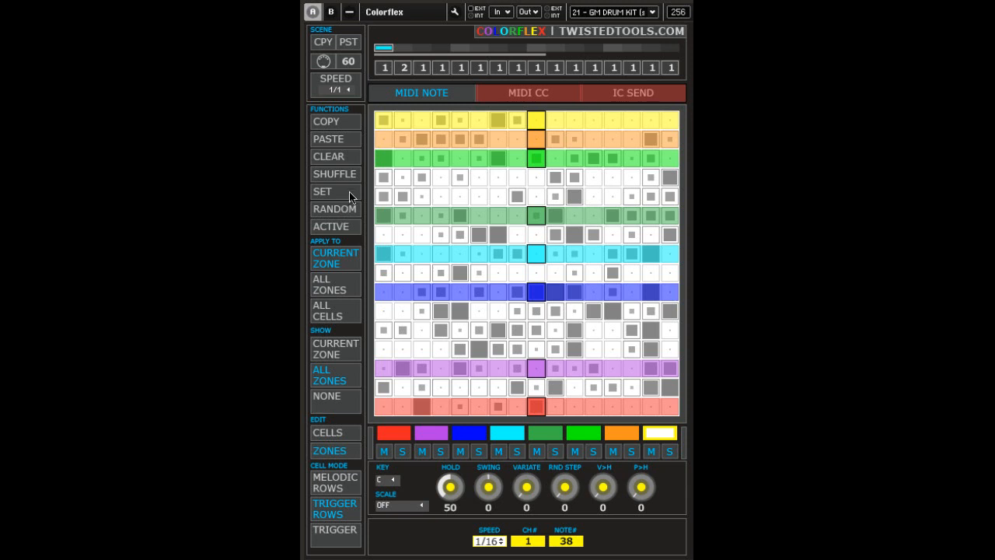
click(334, 174)
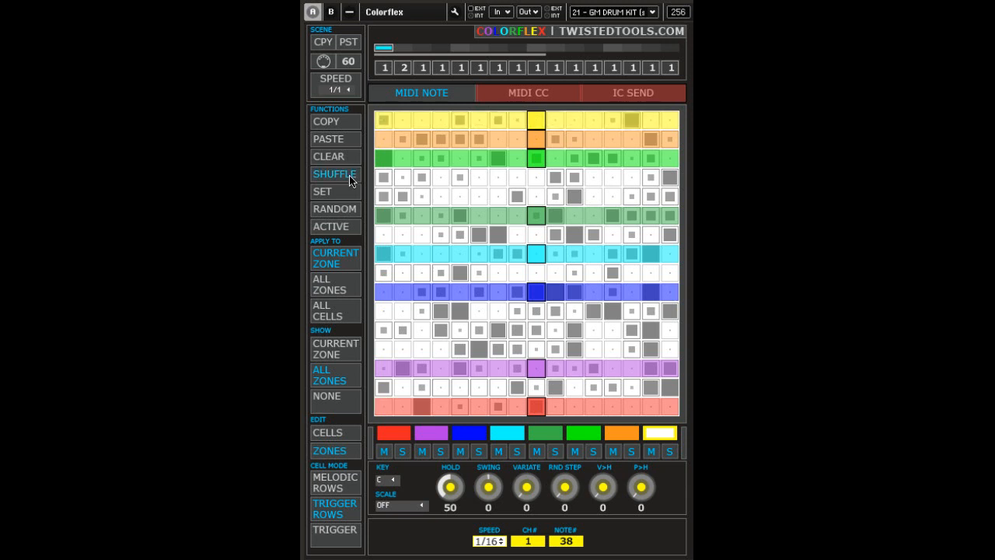
click(334, 174)
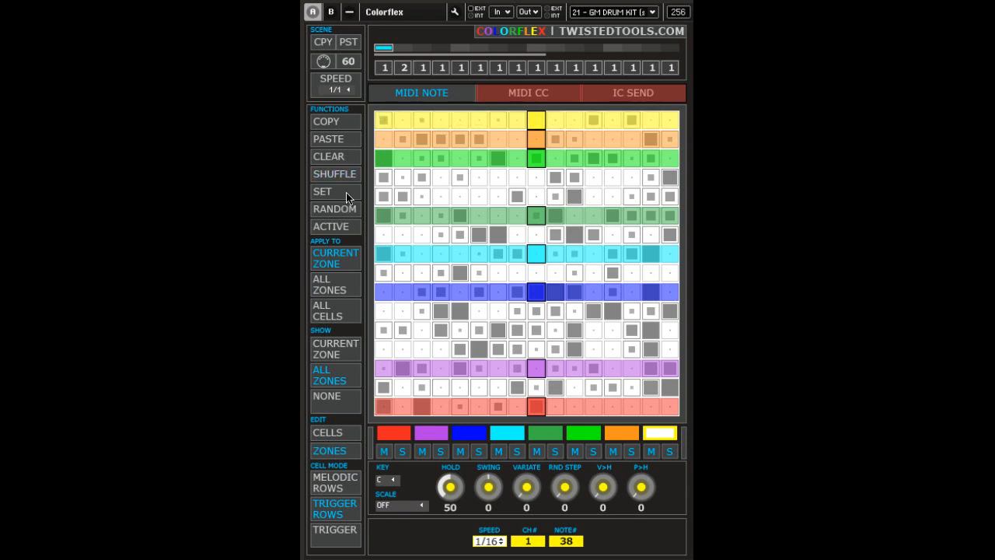
Apply functions to all cells, randomize the grid, then re-randomize only the active steps.
click(323, 191)
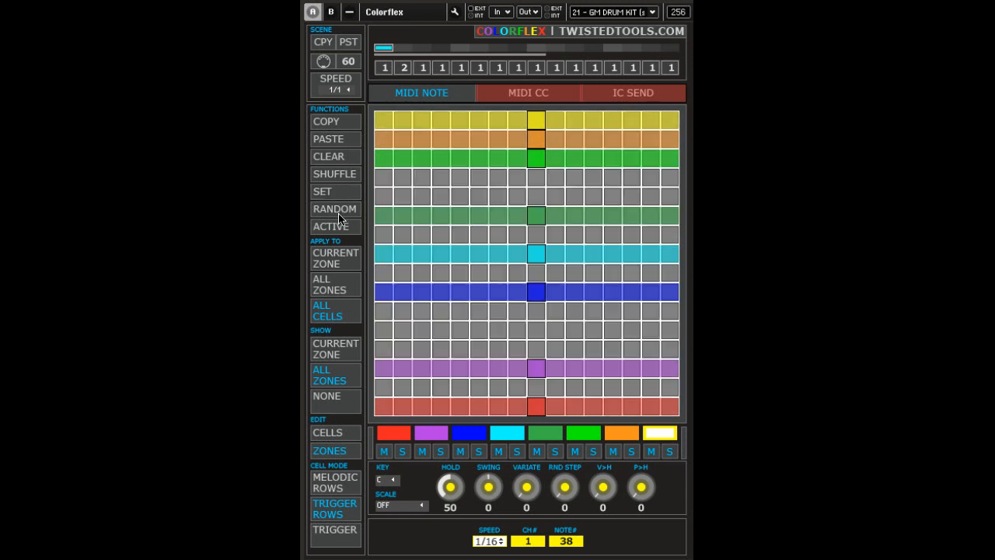
click(334, 208)
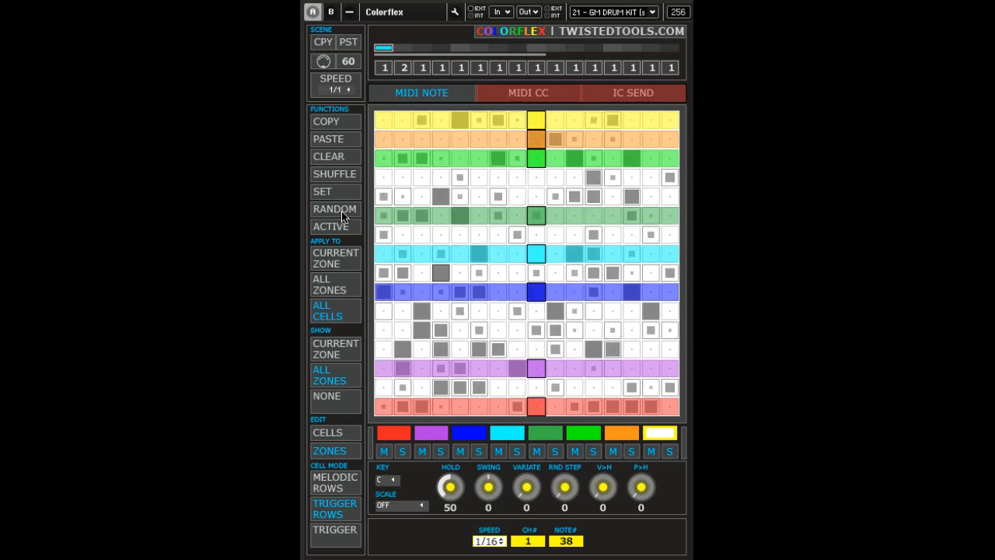
click(334, 209)
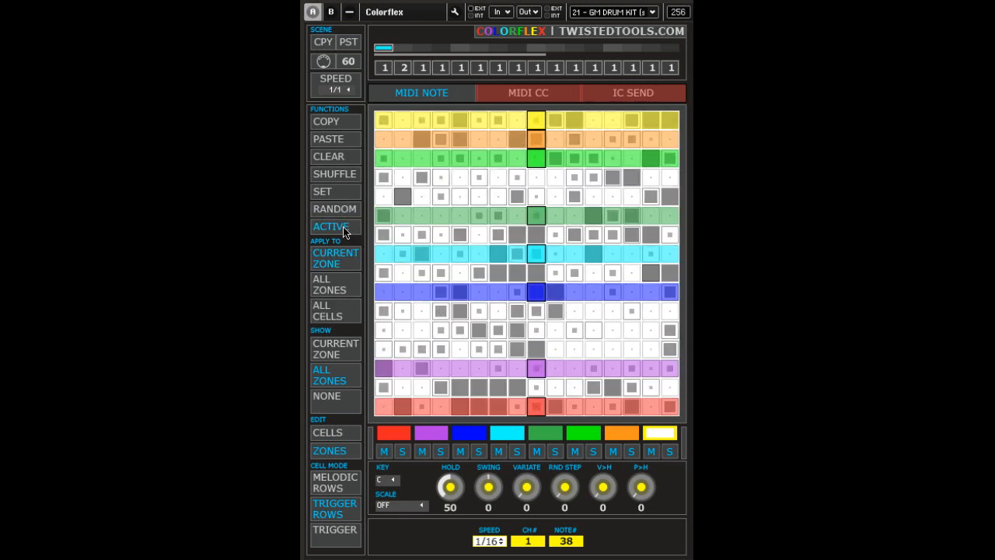
click(335, 208)
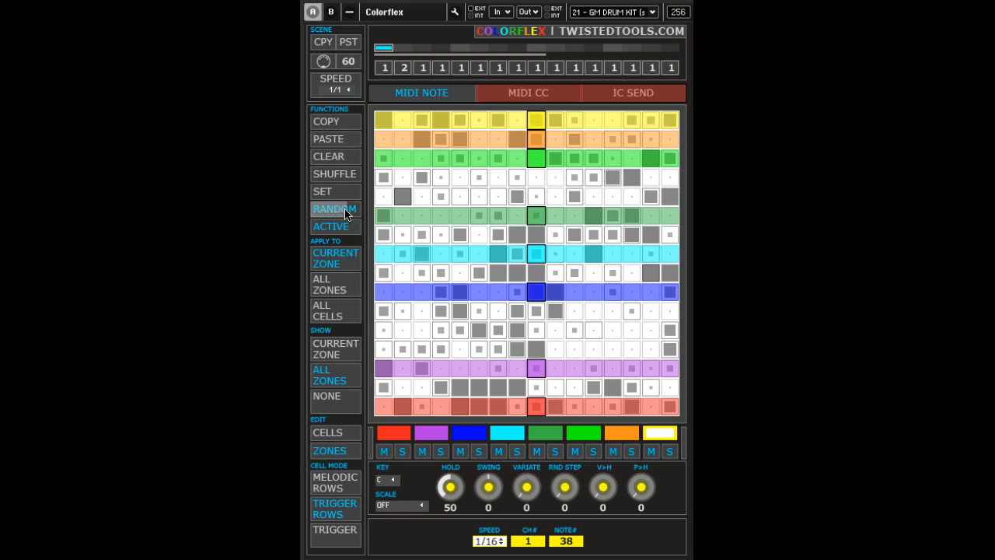